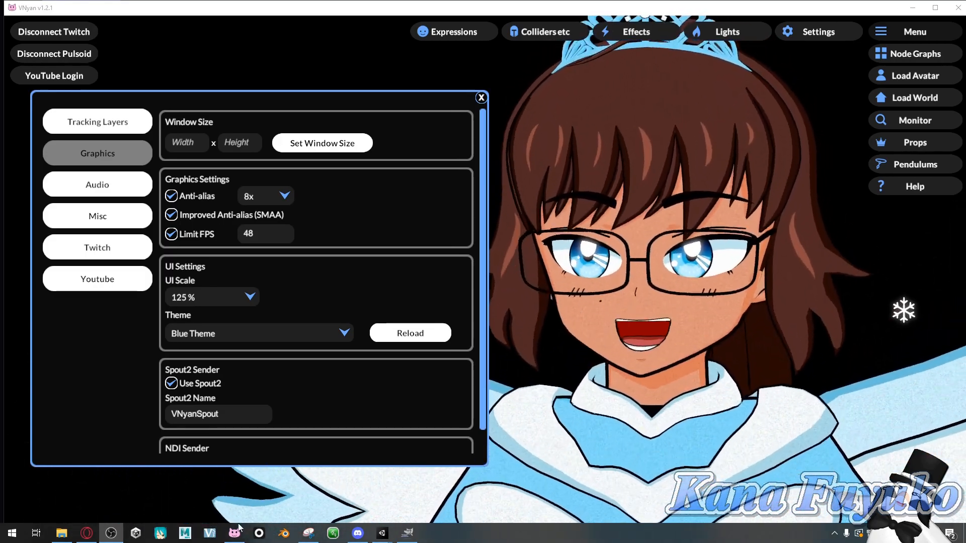
pyautogui.moveTo(332, 359)
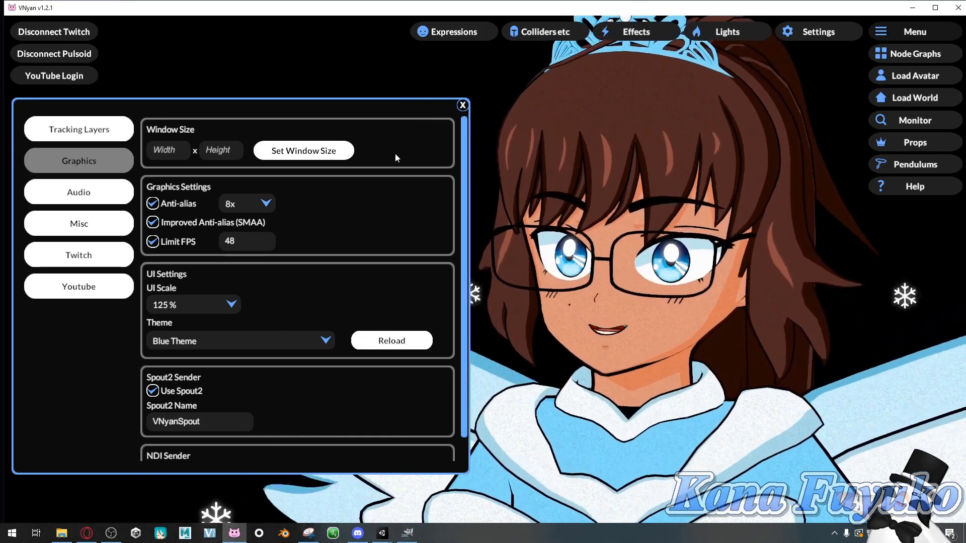
# Preview the Dark Gray, Human Rights and Light Studio themes from VNyan's Theme dropdown
pyautogui.scroll(-3)
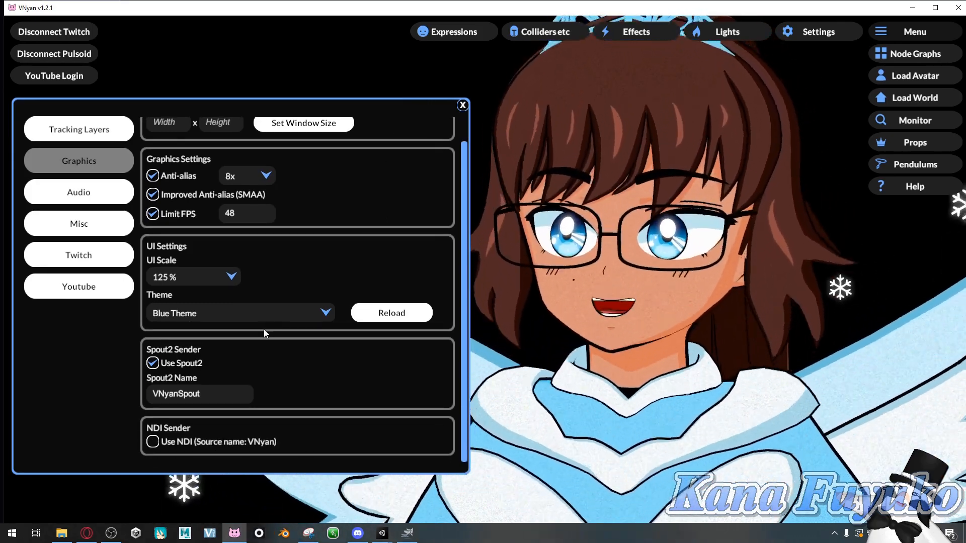
pyautogui.click(239, 313)
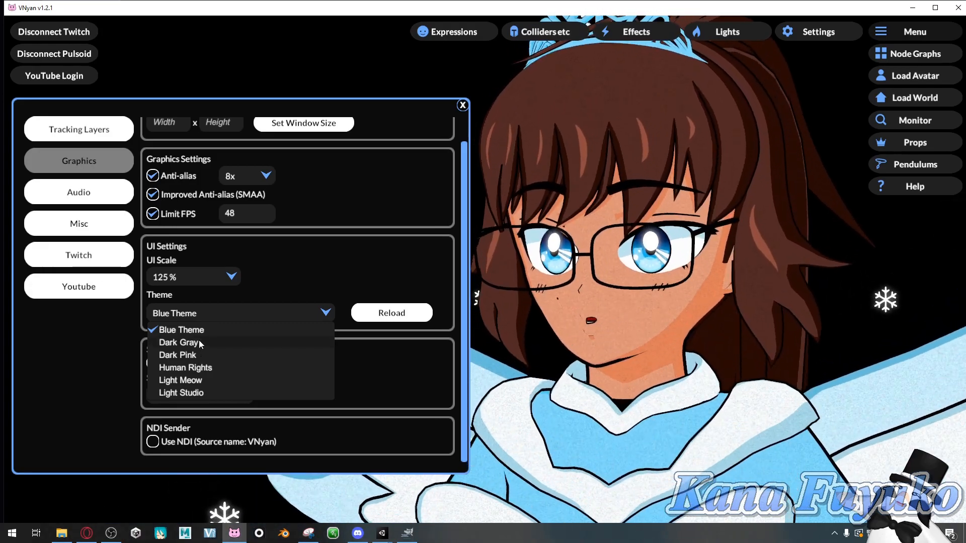
pyautogui.click(178, 342)
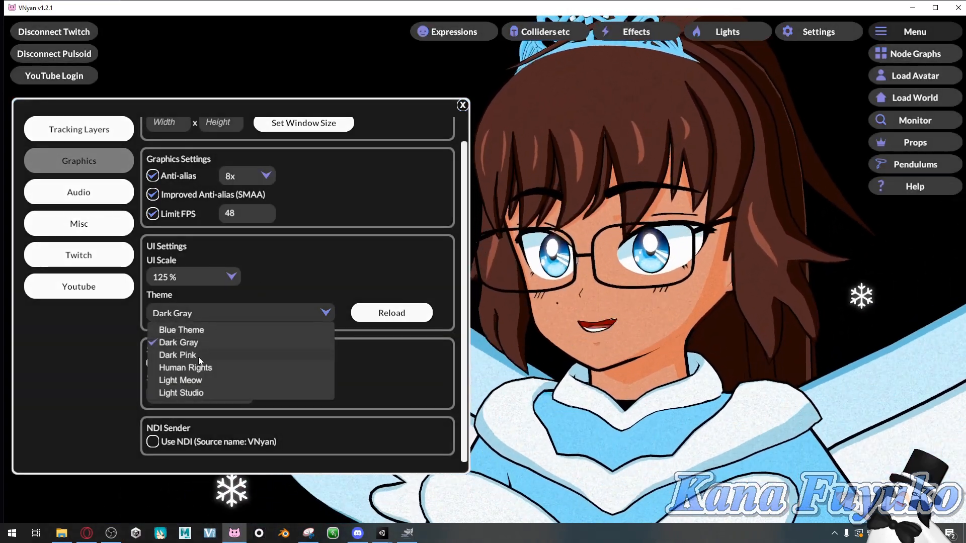
pyautogui.click(186, 368)
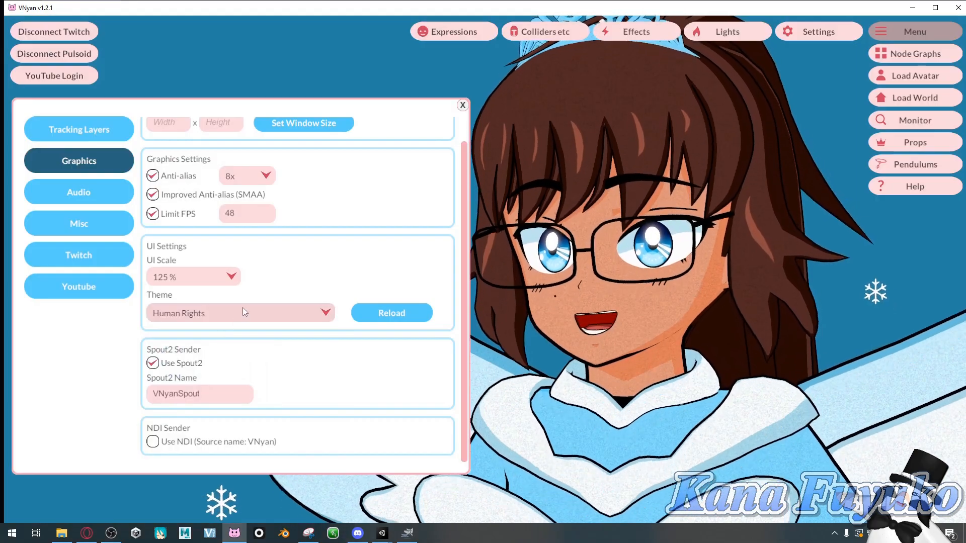
pyautogui.click(241, 313)
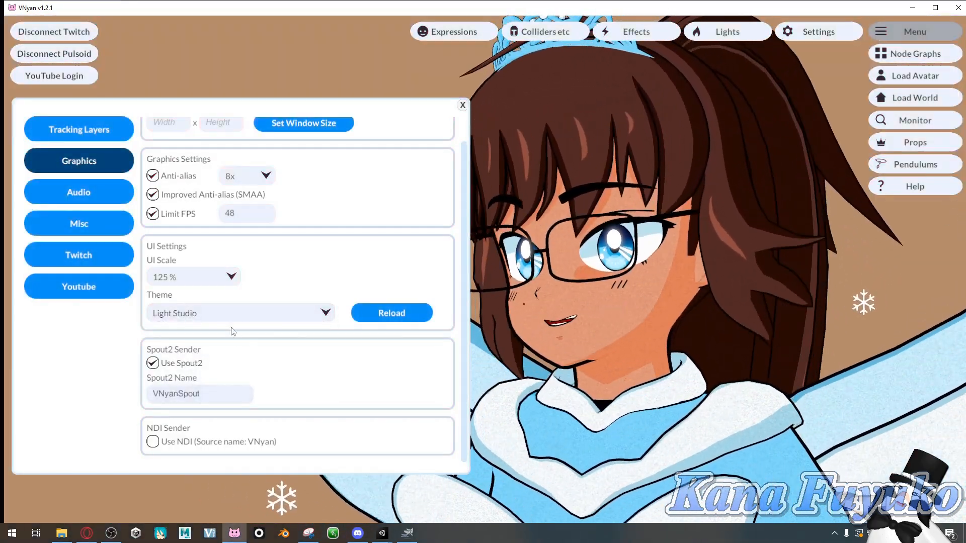
pyautogui.click(240, 313)
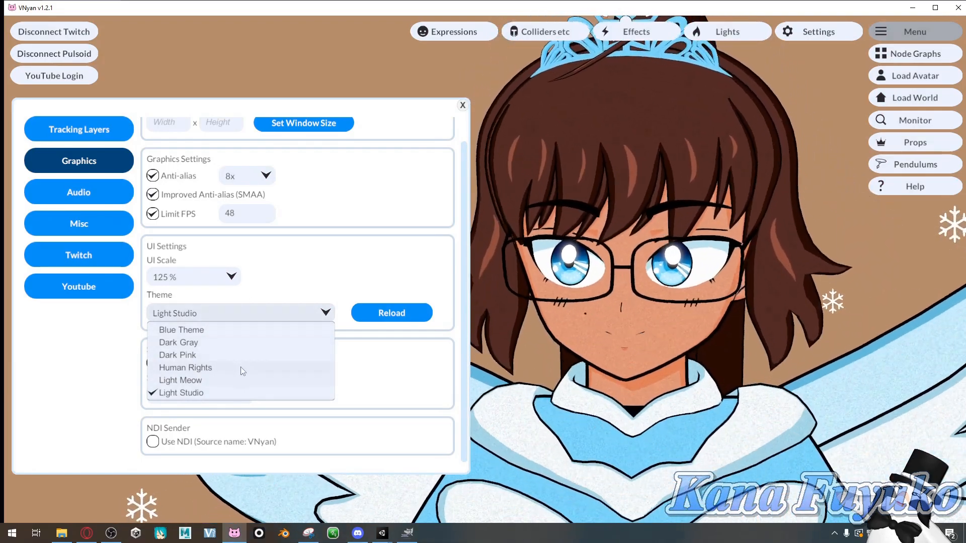
pyautogui.click(181, 330)
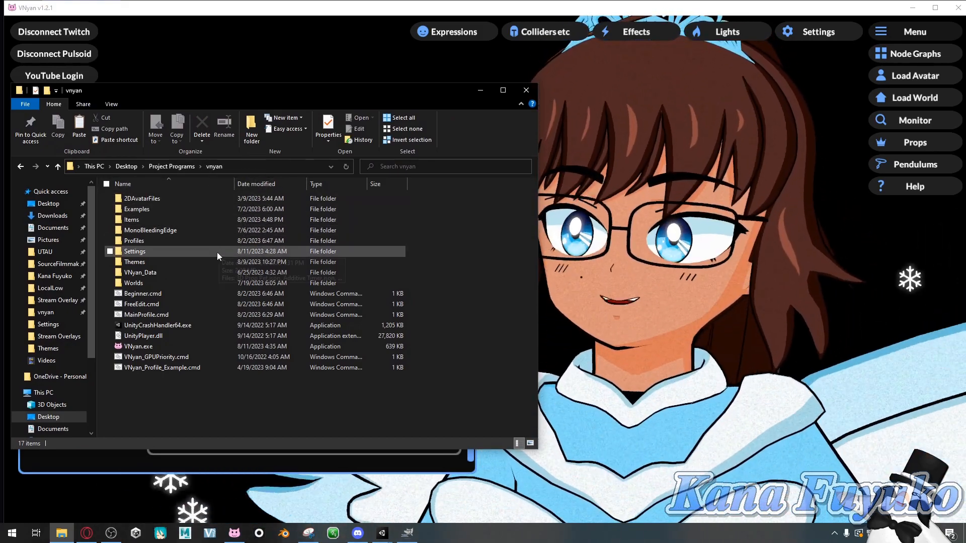
pyautogui.moveTo(171, 269)
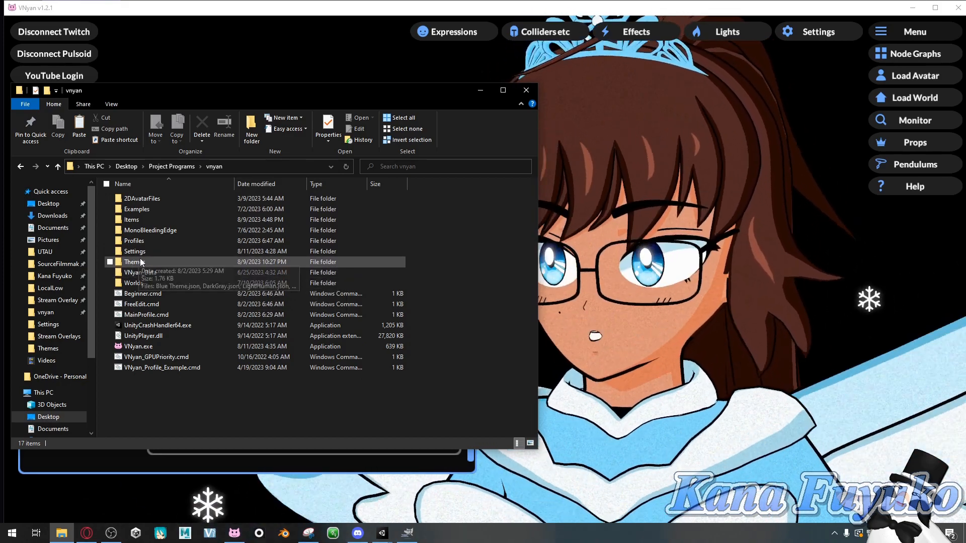
# Open VNyan's Themes folder and its Readme.txt on custom themes
pyautogui.doubleClick(132, 262)
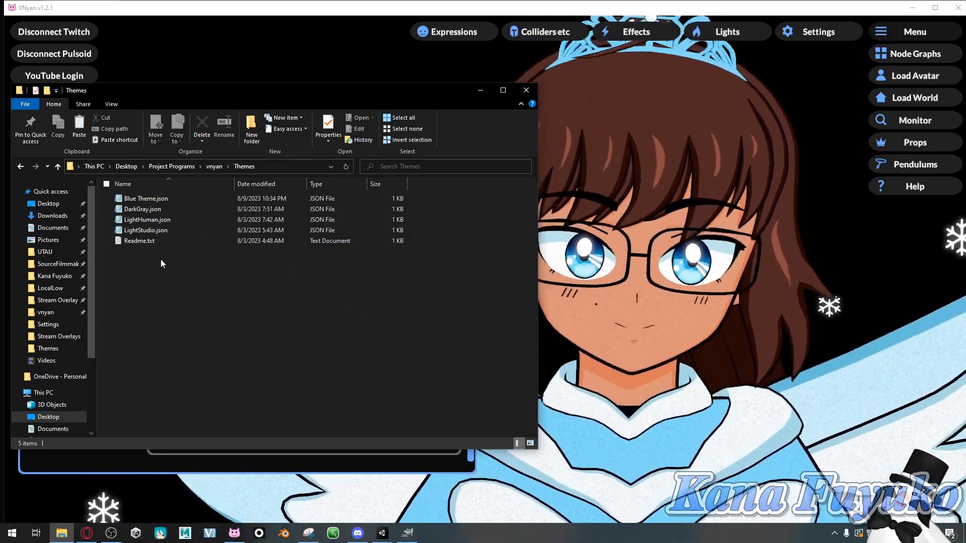
pyautogui.click(140, 241)
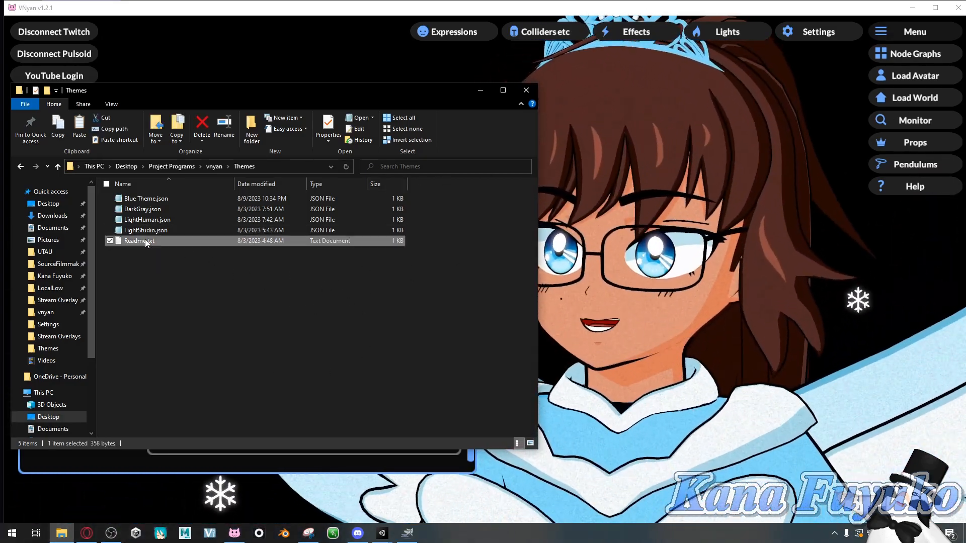
pyautogui.doubleClick(139, 240)
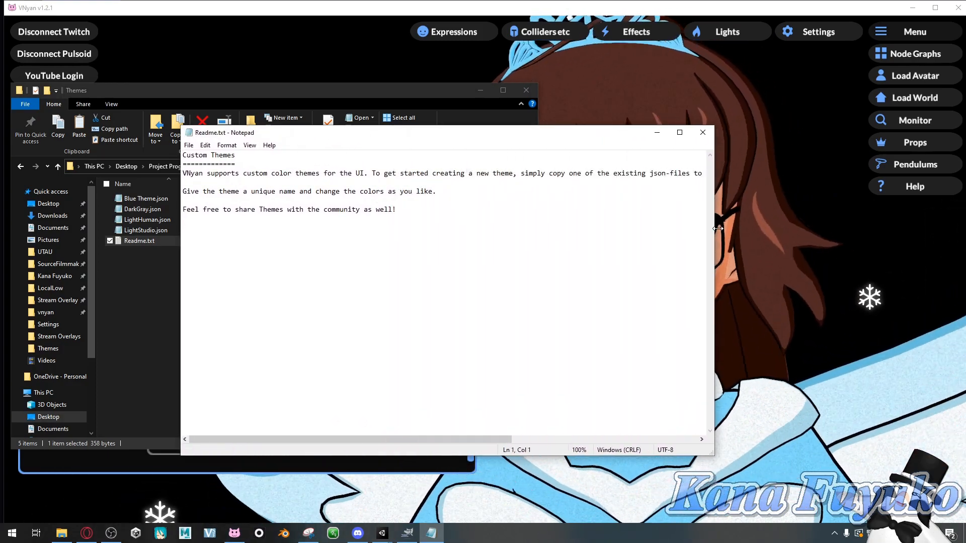
# Close the custom-themes Readme in Notepad after reading it
pyautogui.click(702, 133)
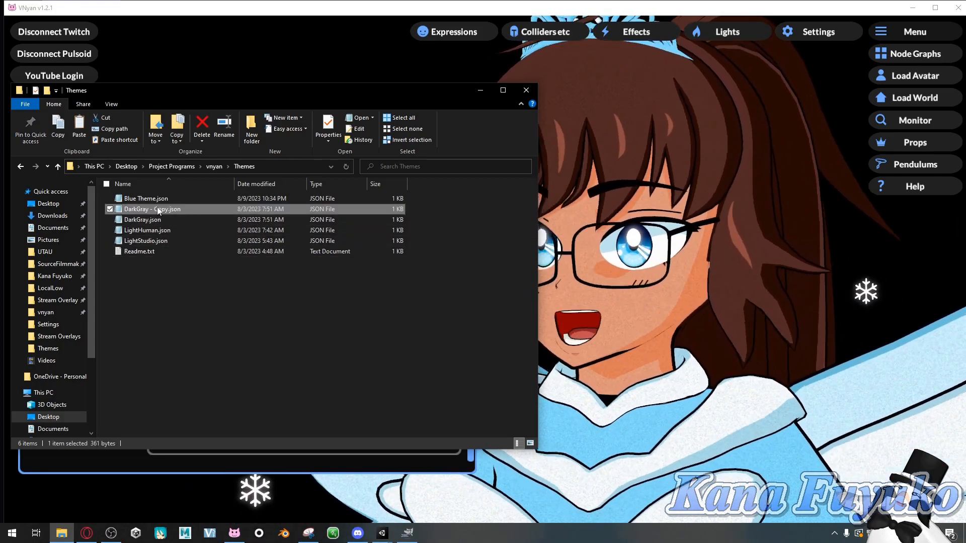
# Rename the copied DarkGray theme file to 'Green Theme.json'
pyautogui.click(164, 219)
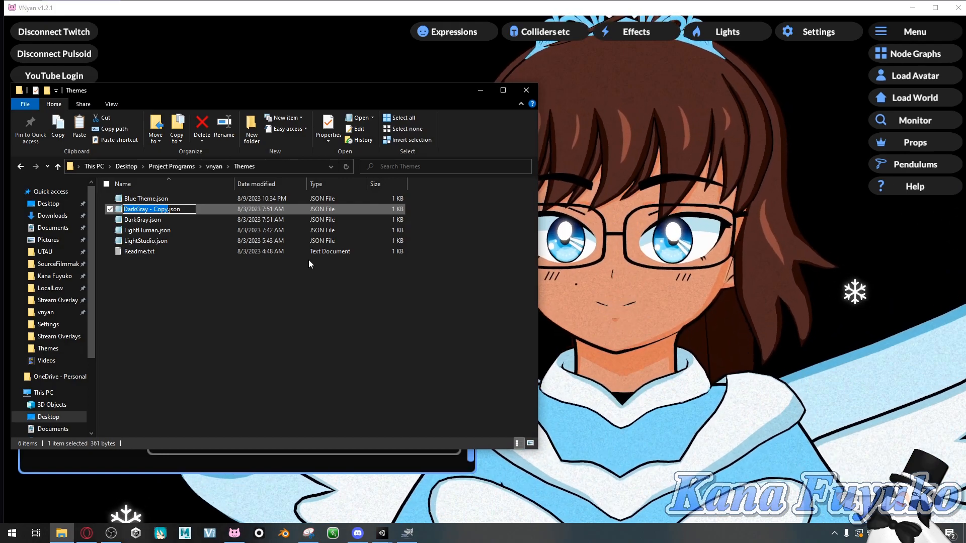
pyautogui.write('G.json')
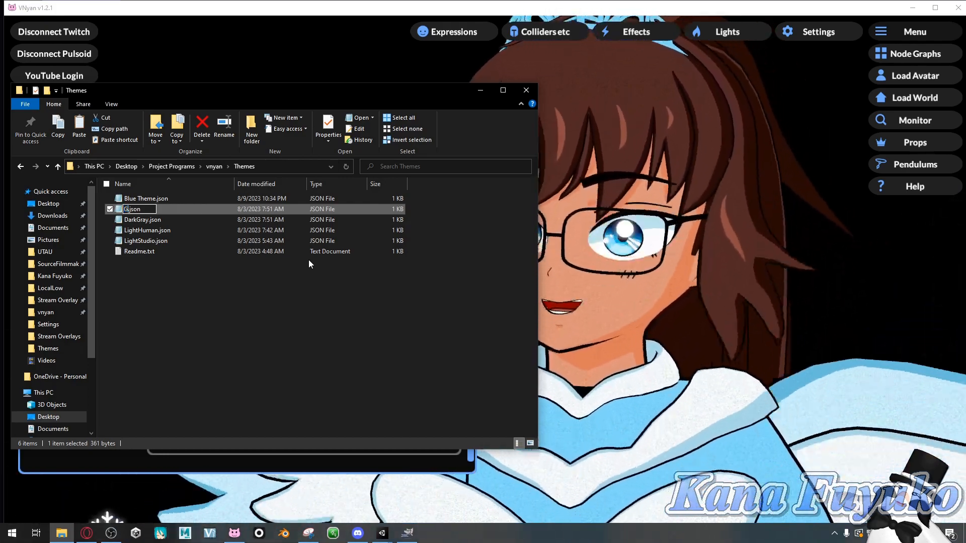
pyautogui.write('Green Theme')
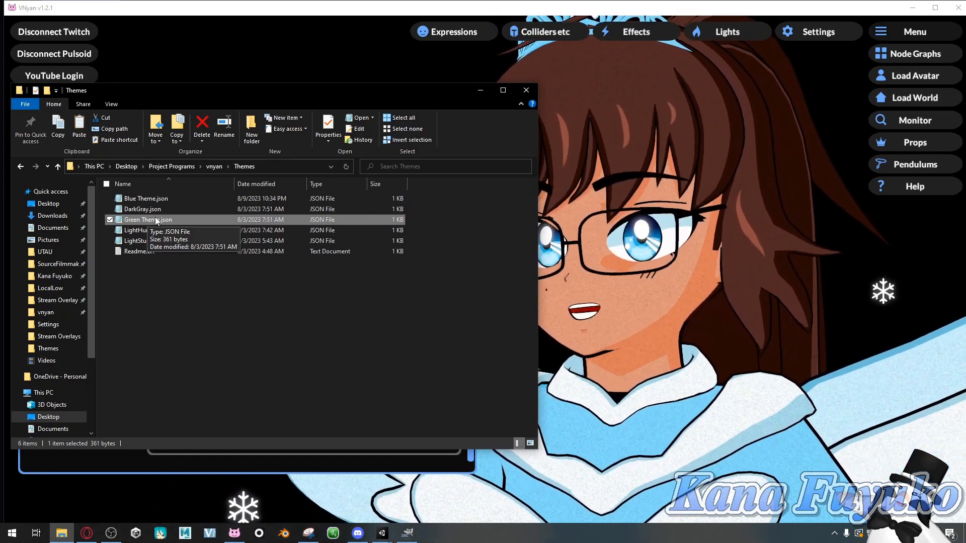
# Open Green Theme.json in Notepad and change ThemeName from Dark Gray to Green Theme
pyautogui.doubleClick(148, 219)
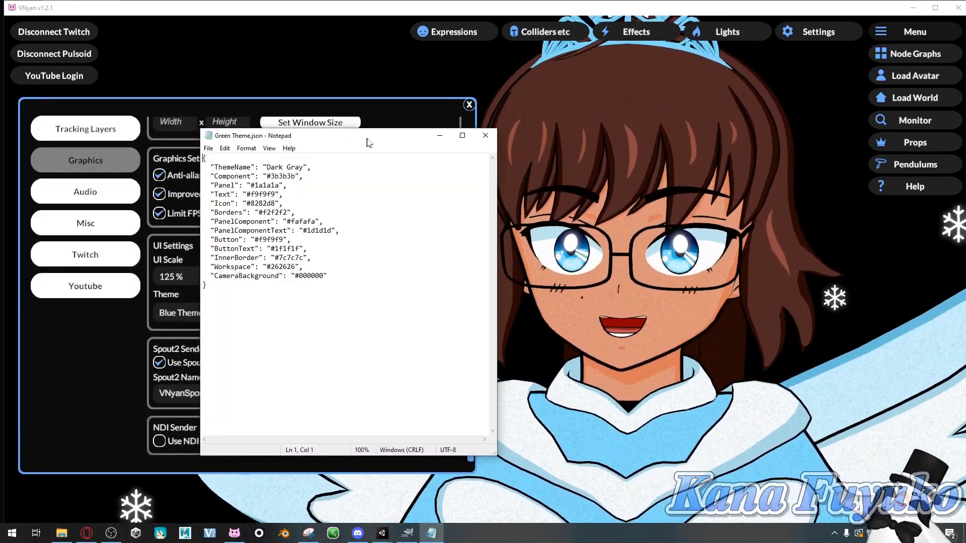
pyautogui.moveTo(345, 135); pyautogui.dragTo(368, 164)
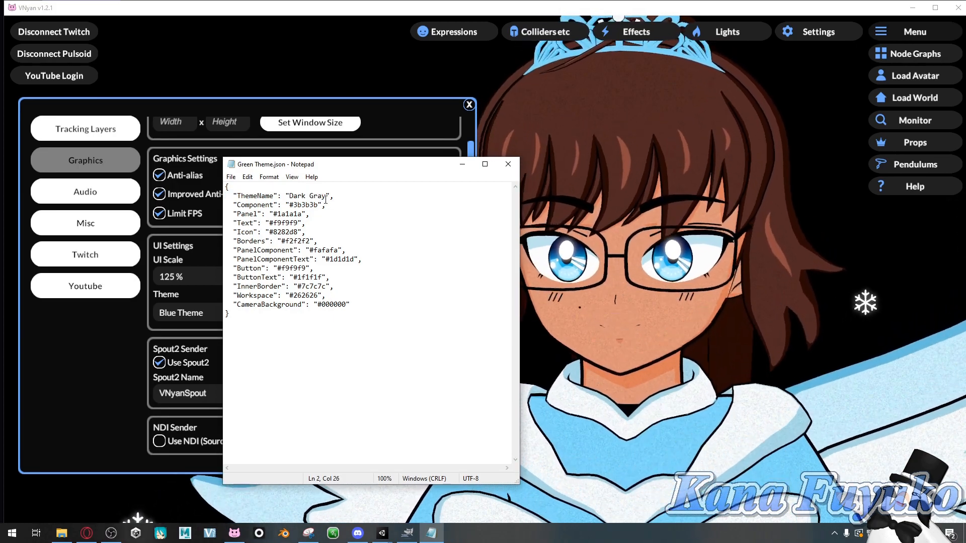
pyautogui.doubleClick(307, 196)
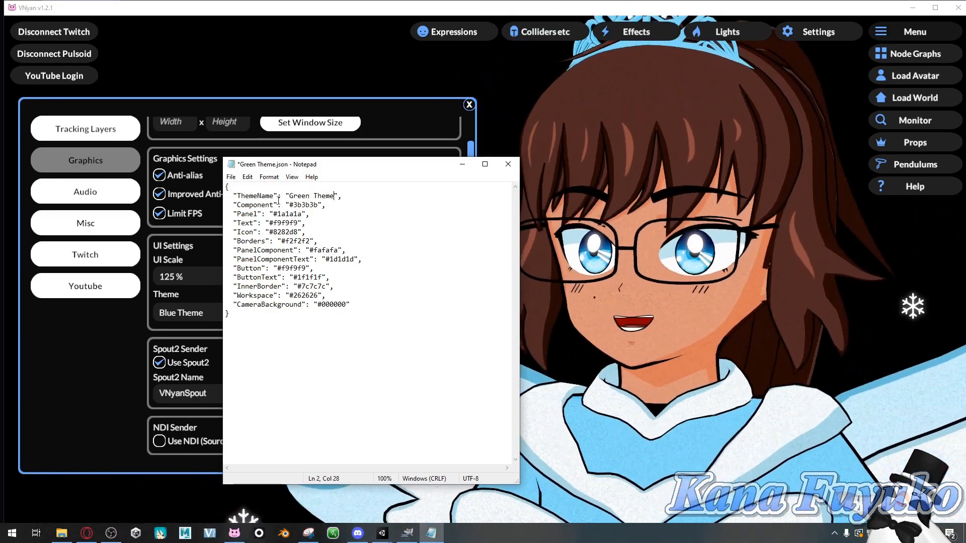
pyautogui.doubleClick(303, 205)
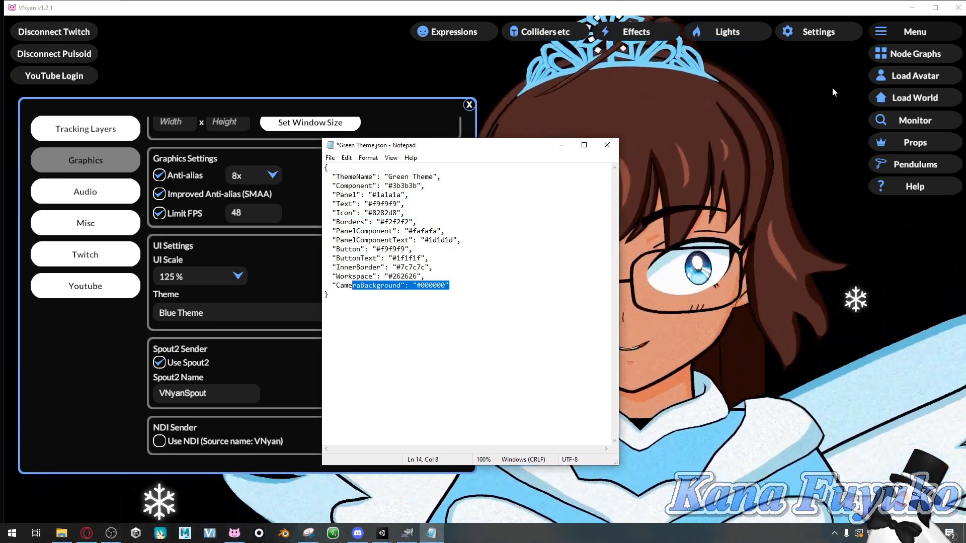
pyautogui.click(460, 241)
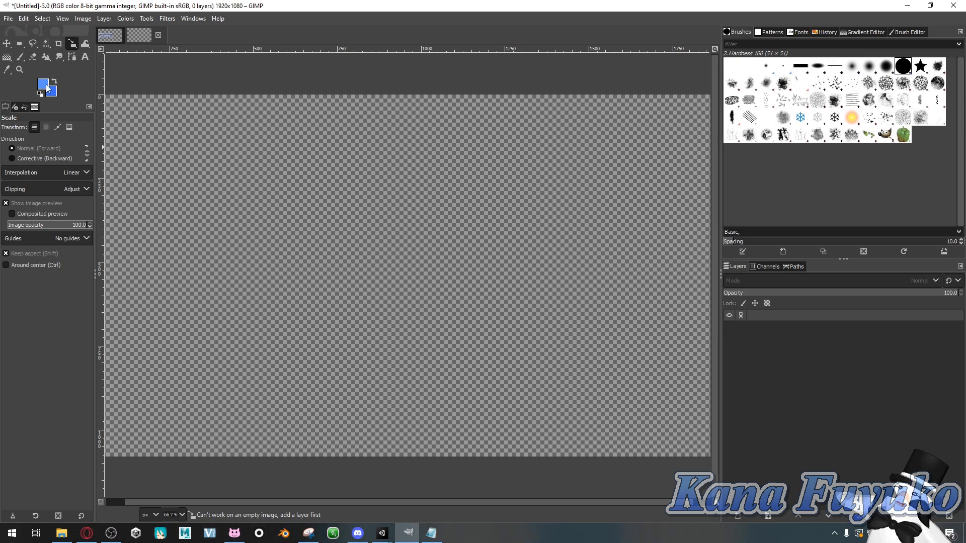
# Pick dark green 206916 as GIMP's foreground colour and select its hex code
pyautogui.click(42, 83)
pyautogui.write('206916')
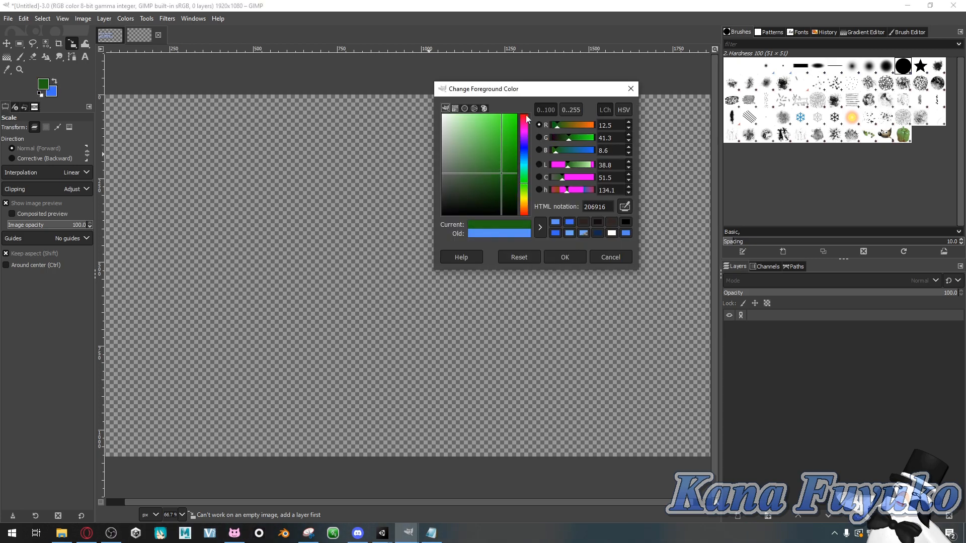
pyautogui.moveTo(511, 88); pyautogui.dragTo(453, 108)
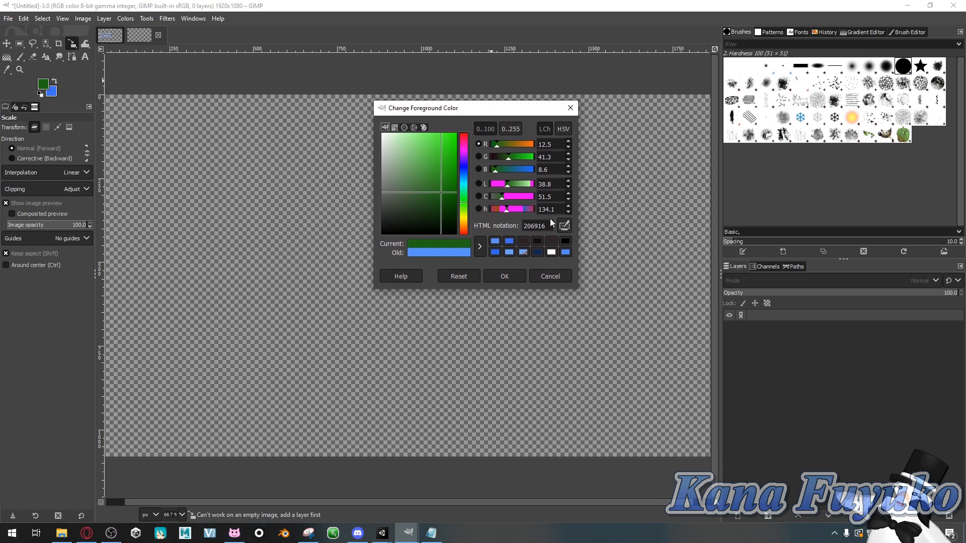
pyautogui.tripleClick(533, 225)
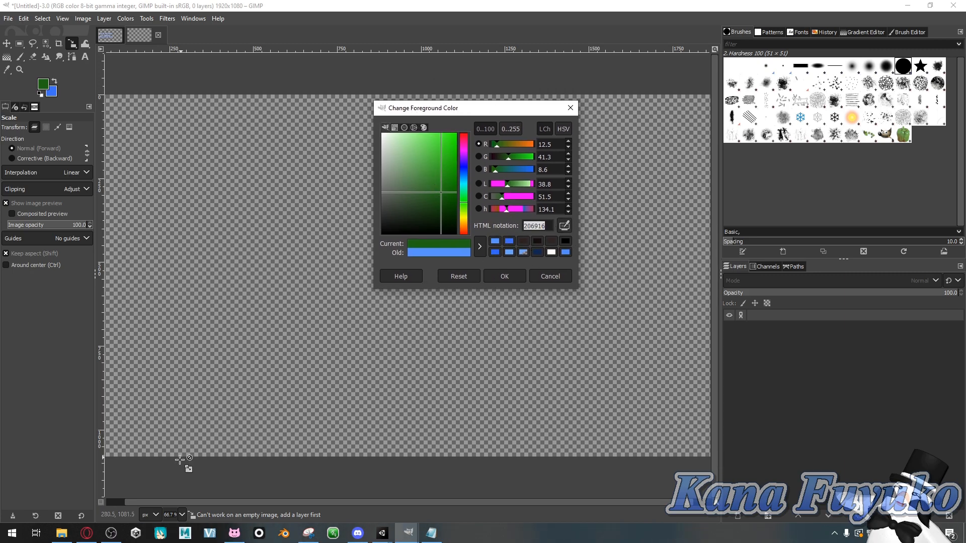
pyautogui.click(234, 533)
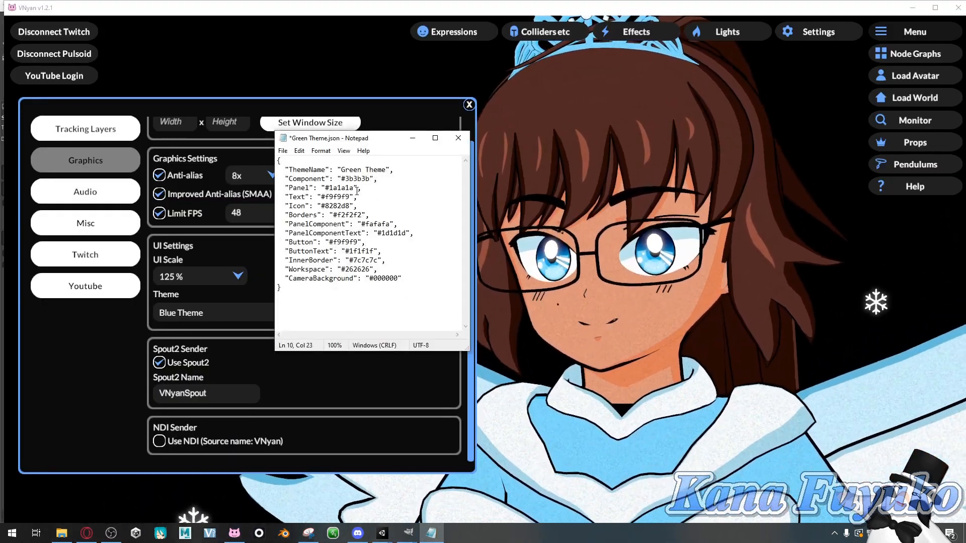
# Set Borders and InnerBorder to #206916 in Green Theme.json and save
pyautogui.doubleClick(353, 214)
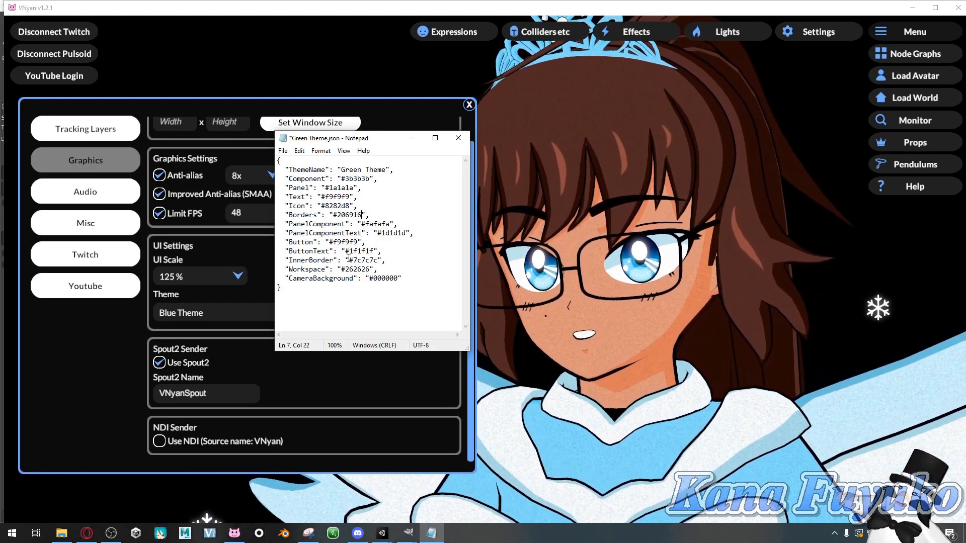
pyautogui.doubleClick(363, 260)
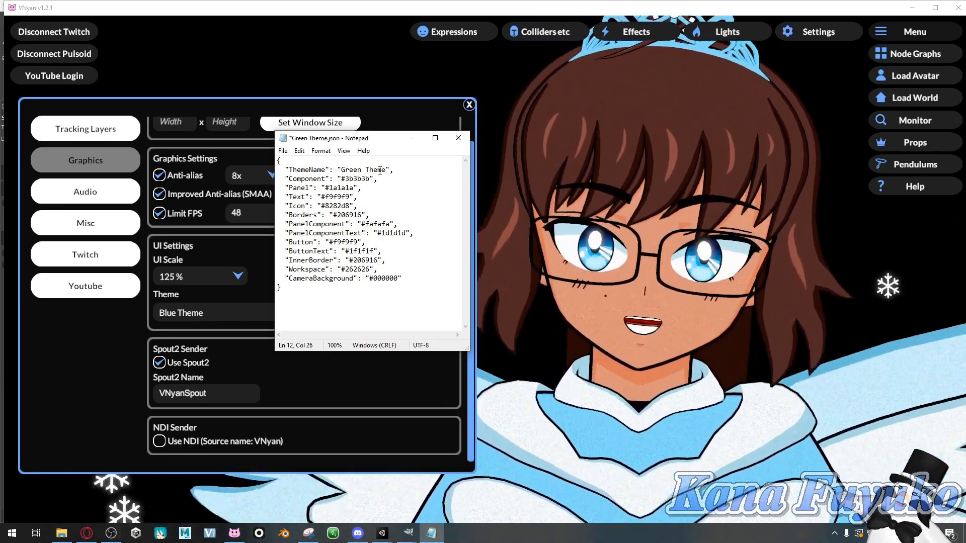
pyautogui.moveTo(329, 138); pyautogui.dragTo(345, 186)
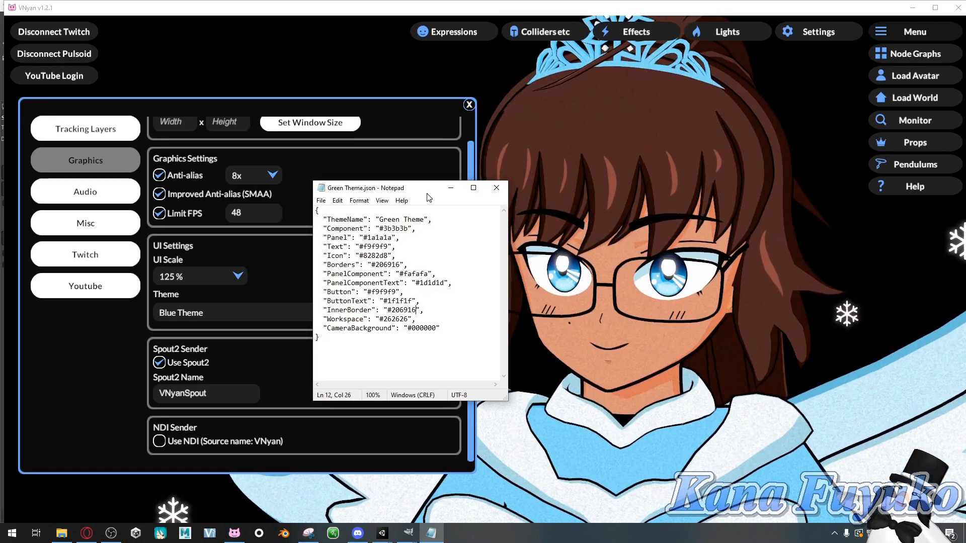
# Reload VNyan's theme list and apply Green Theme
pyautogui.click(496, 187)
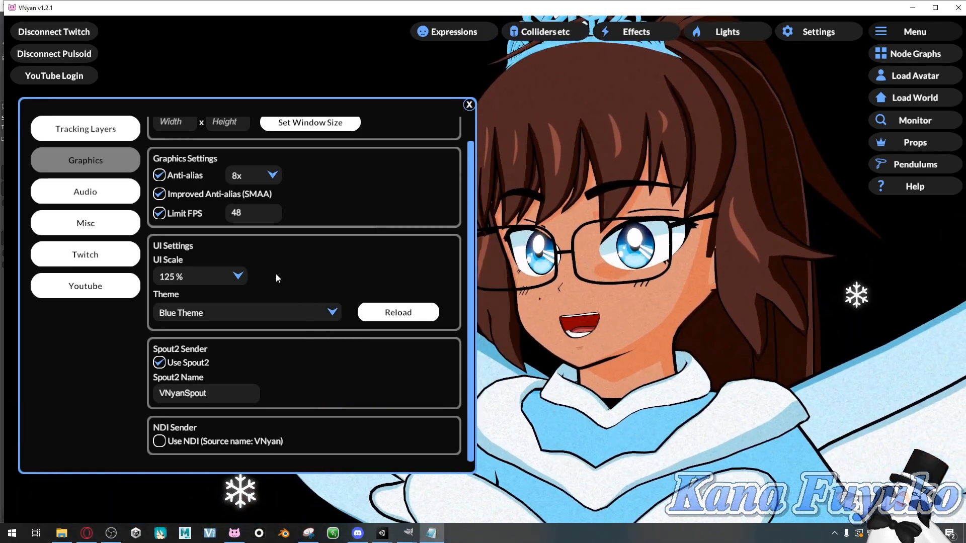
pyautogui.click(398, 312)
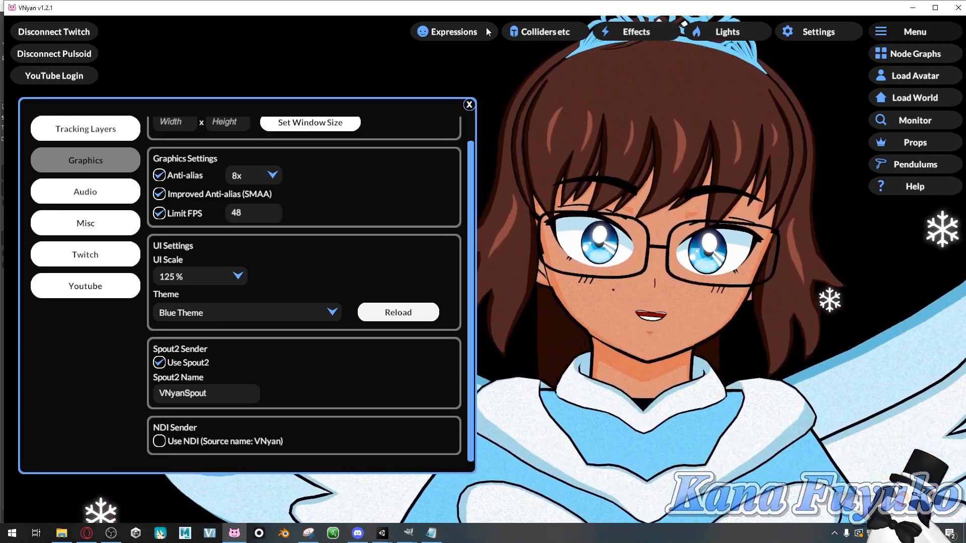
pyautogui.moveTo(508, 57)
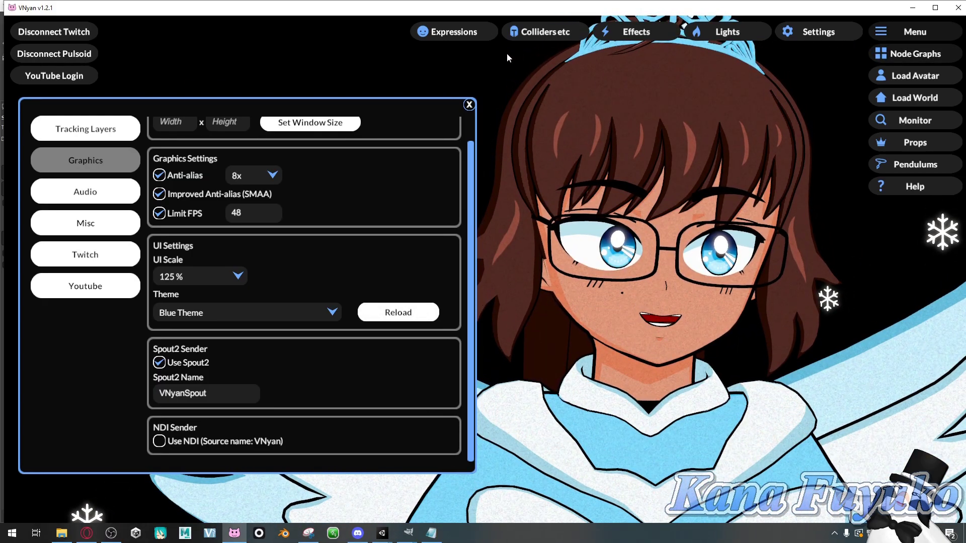
pyautogui.click(914, 54)
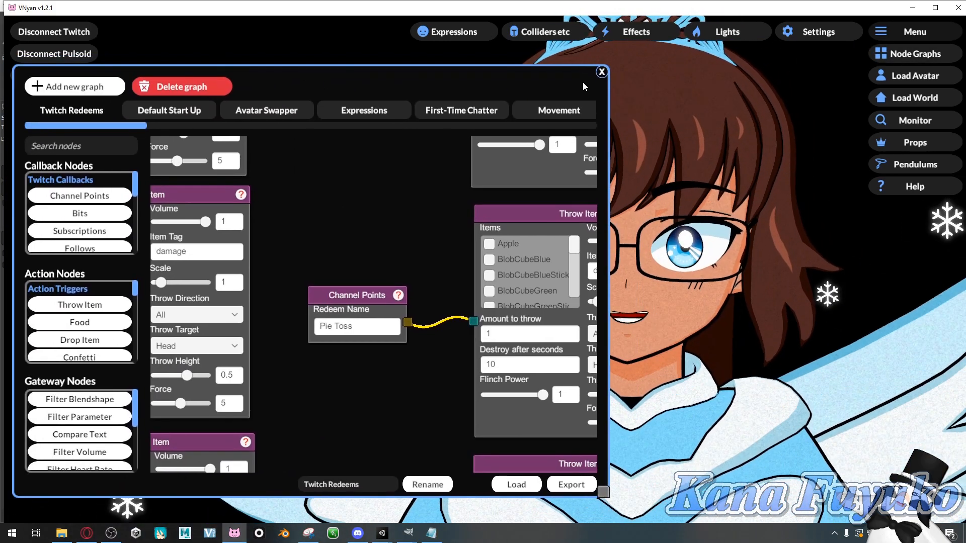
pyautogui.click(818, 31)
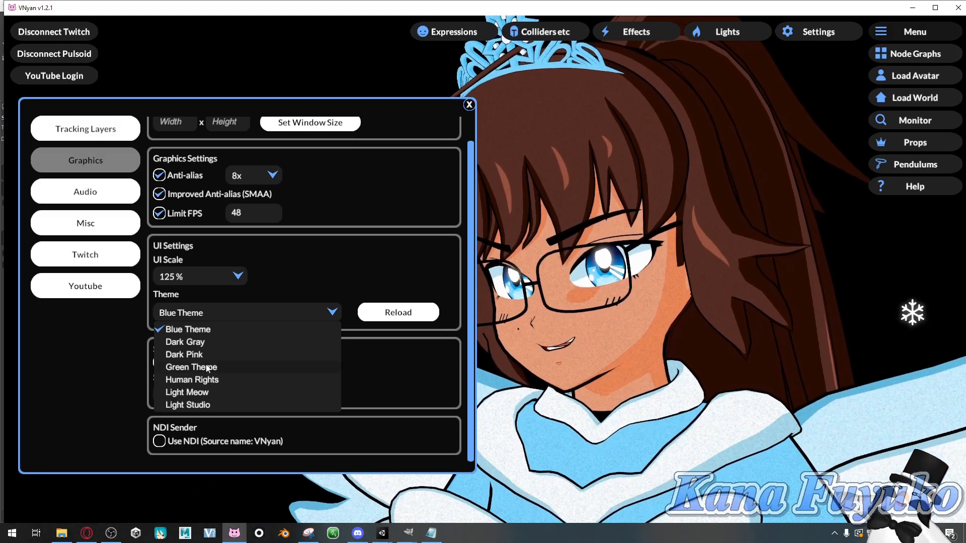
pyautogui.click(193, 367)
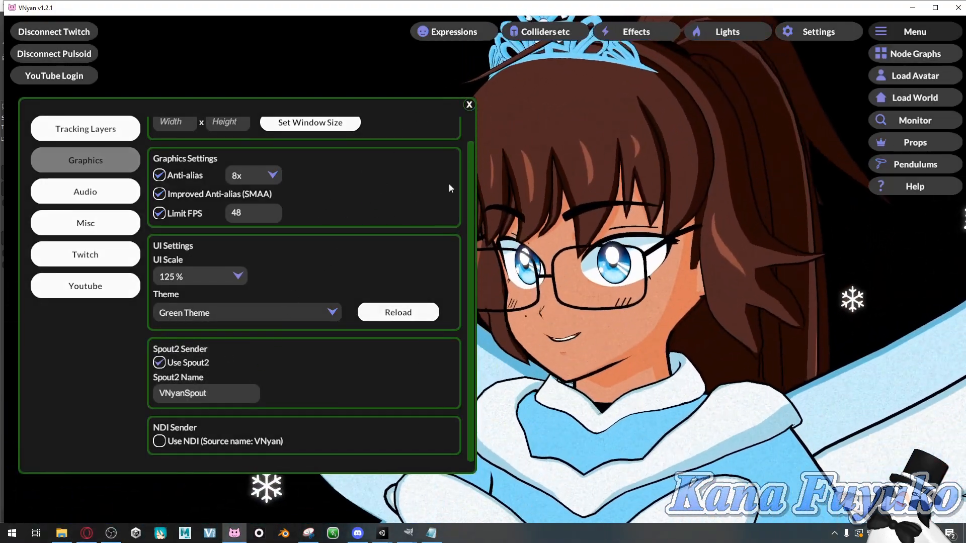
# Change the theme's Icon colour to #37d621 and reload it in VNyan
pyautogui.click(397, 313)
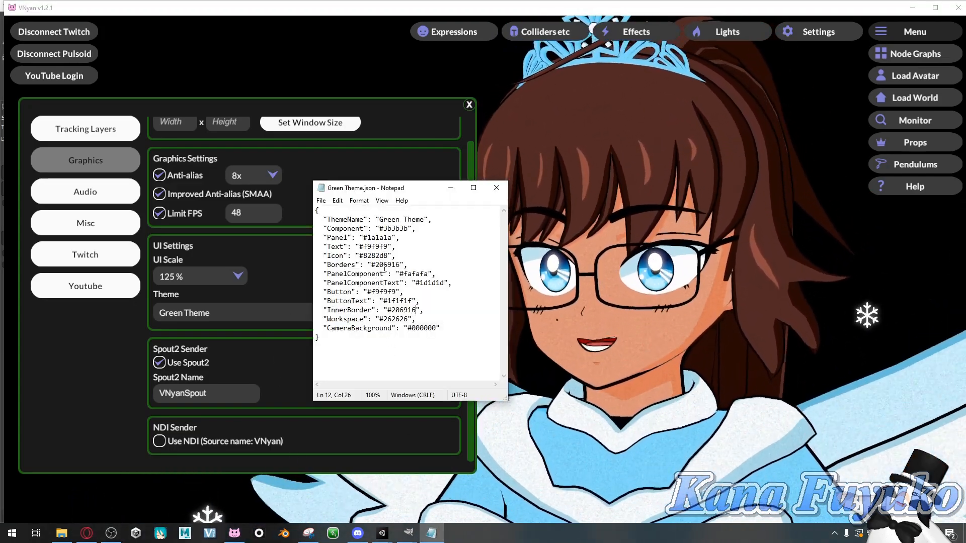
pyautogui.doubleClick(373, 255)
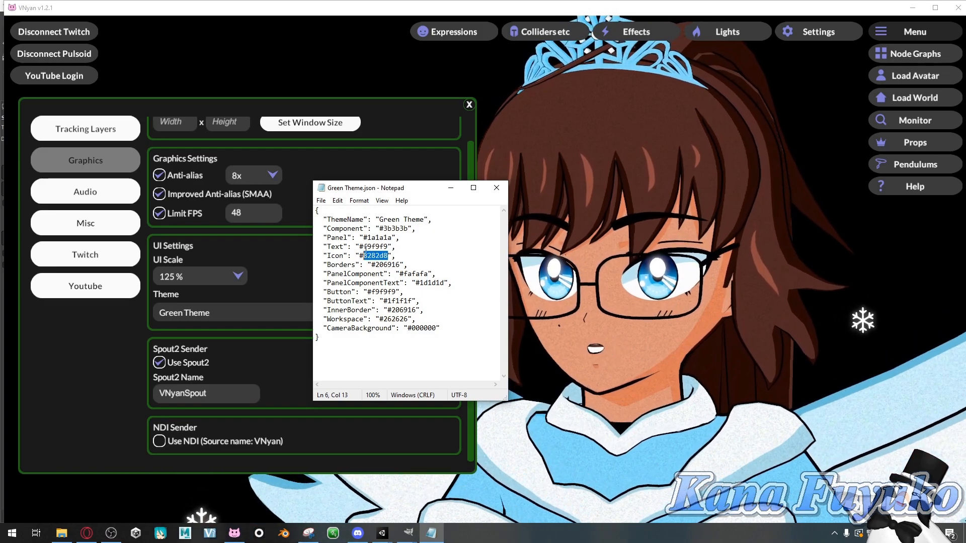
pyautogui.click(495, 188)
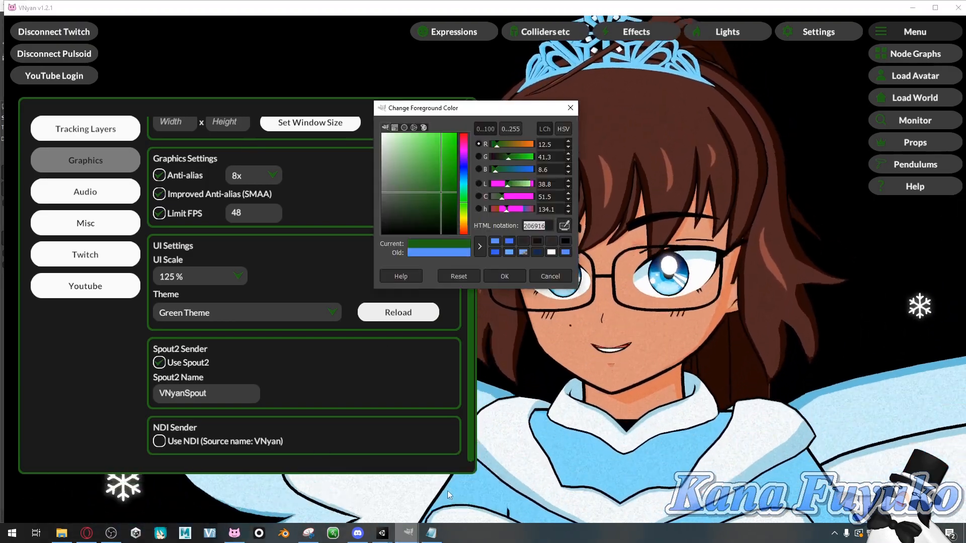
pyautogui.click(445, 152)
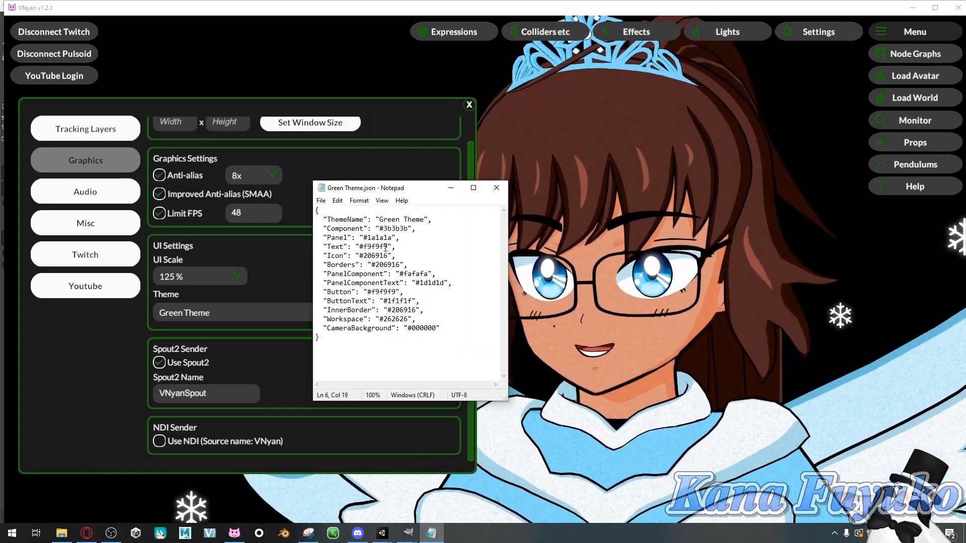
pyautogui.write('37d621')
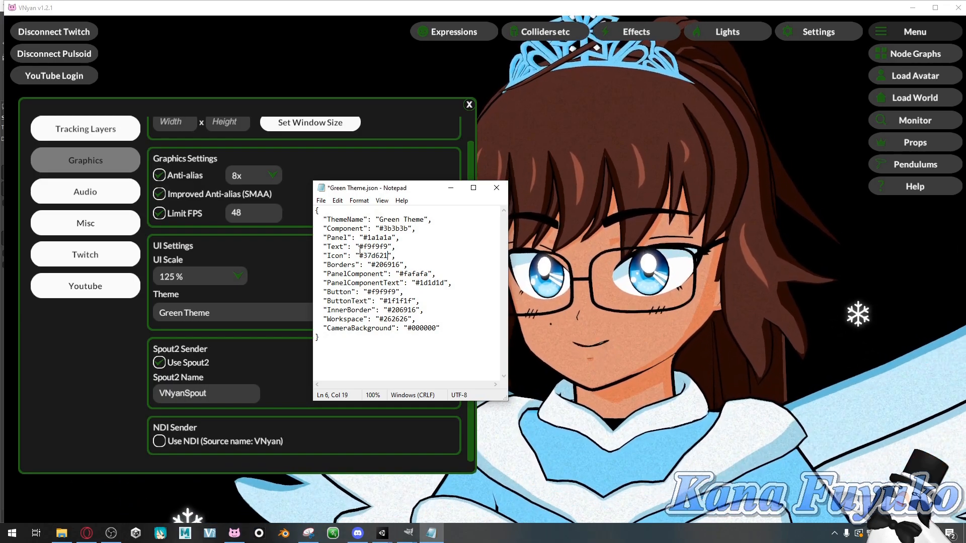
pyautogui.click(495, 187)
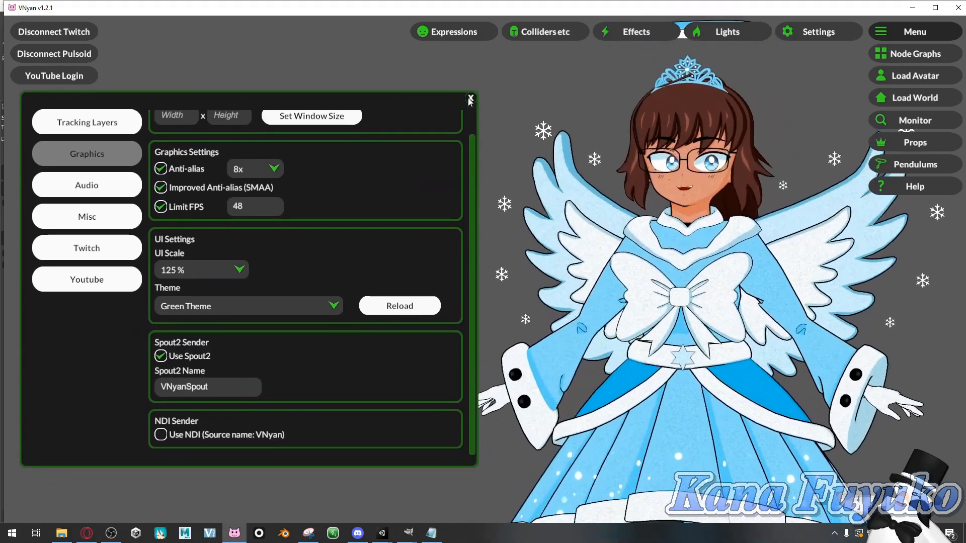
# Close Settings and preview the green theme in the Twitch Redeems node graph
pyautogui.click(469, 99)
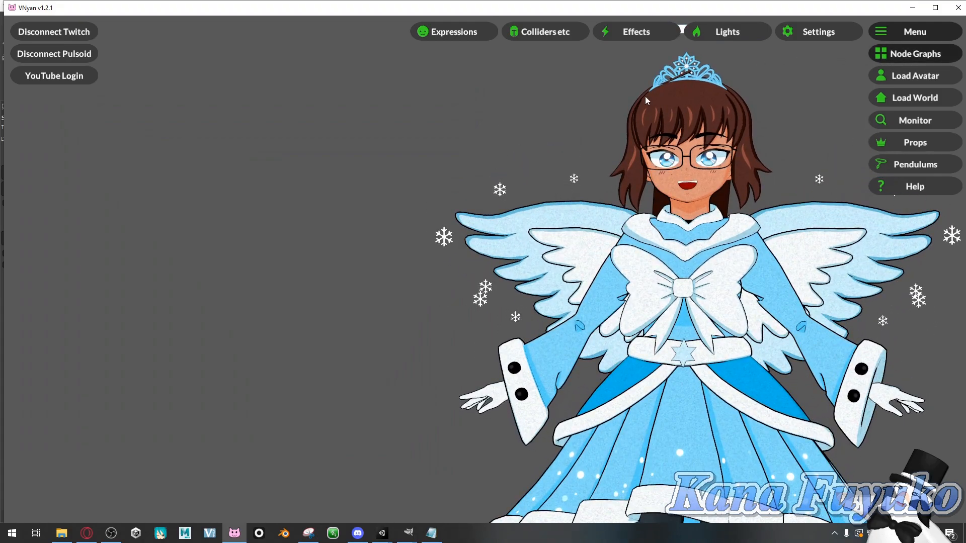
pyautogui.click(914, 54)
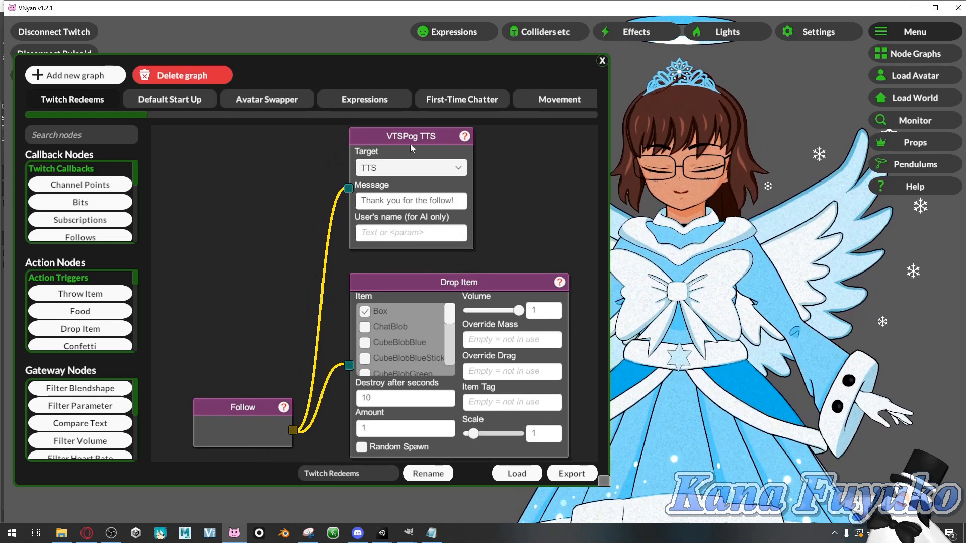
pyautogui.rightClick(409, 136)
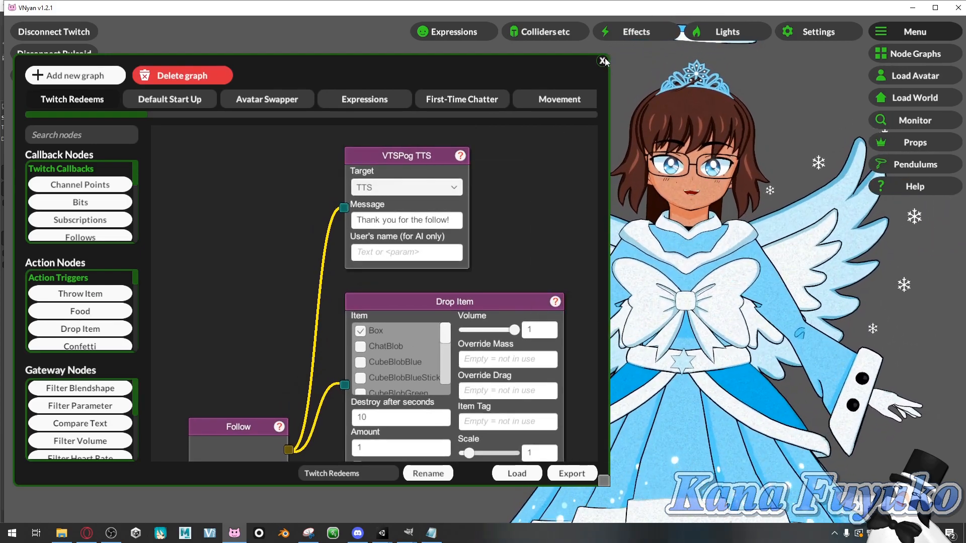
# Close the node graph editor and switch to the Discord server window
pyautogui.click(602, 61)
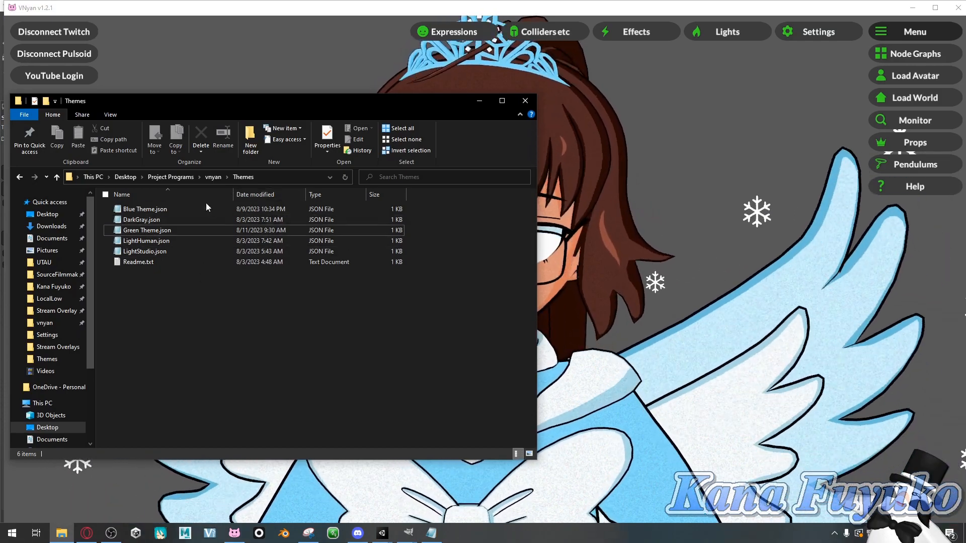
pyautogui.moveTo(357, 533)
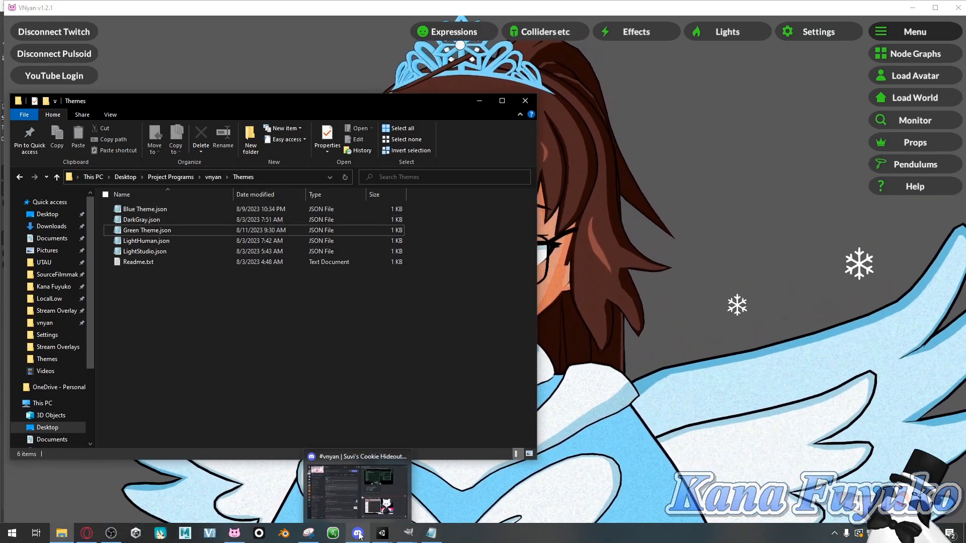
pyautogui.click(357, 533)
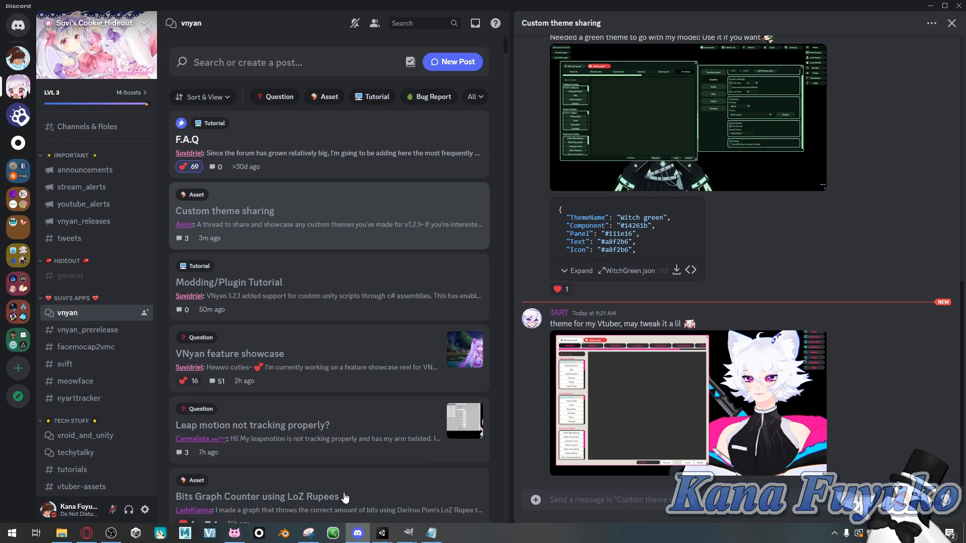
# Start a reply in Custom theme sharing with Green Theme.json and caption 'Green Theme'
pyautogui.click(60, 533)
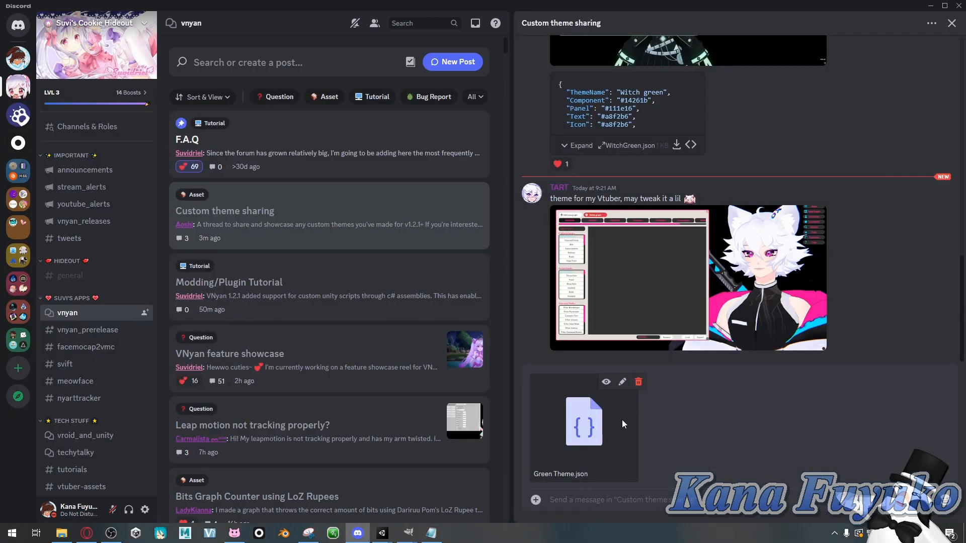
pyautogui.write('Green Theme')
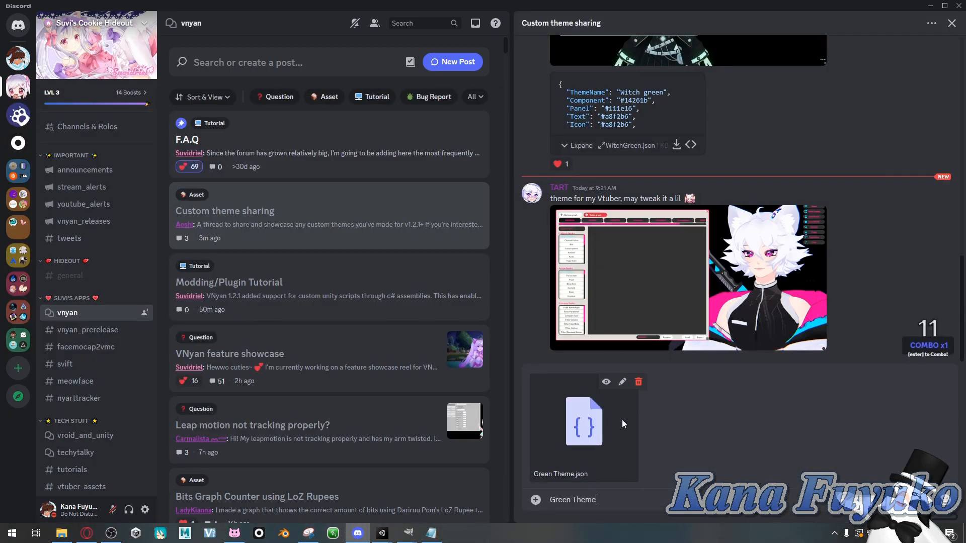